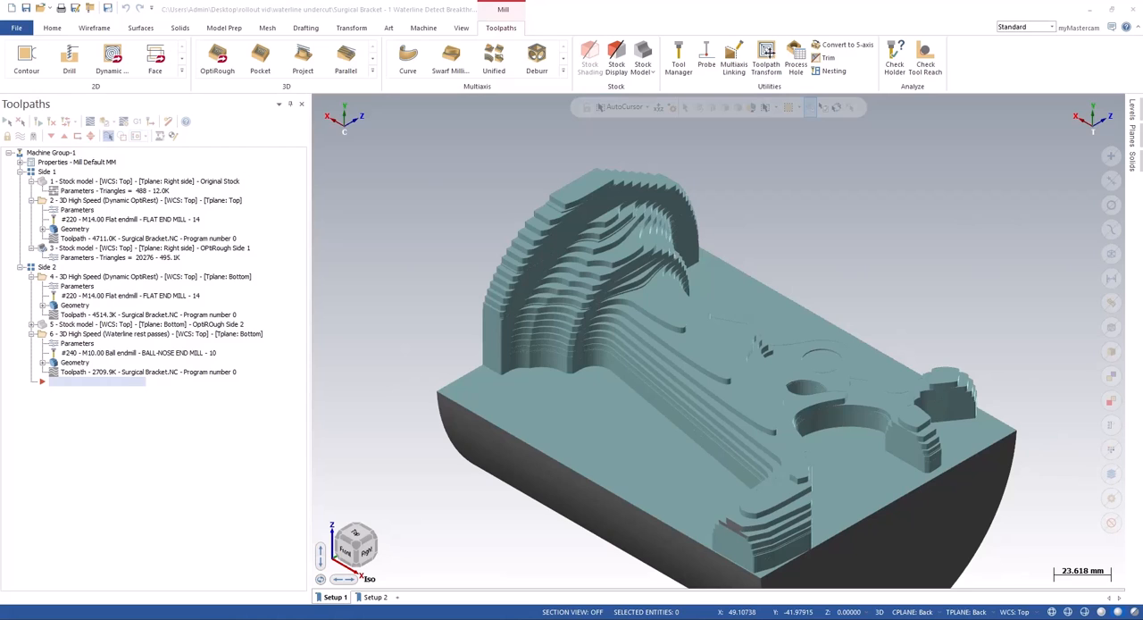
# Show the side 1 OptiRest toolpath and its remaining stock, then move to the Setup 2 viewsheet.
pyautogui.click(134, 181)
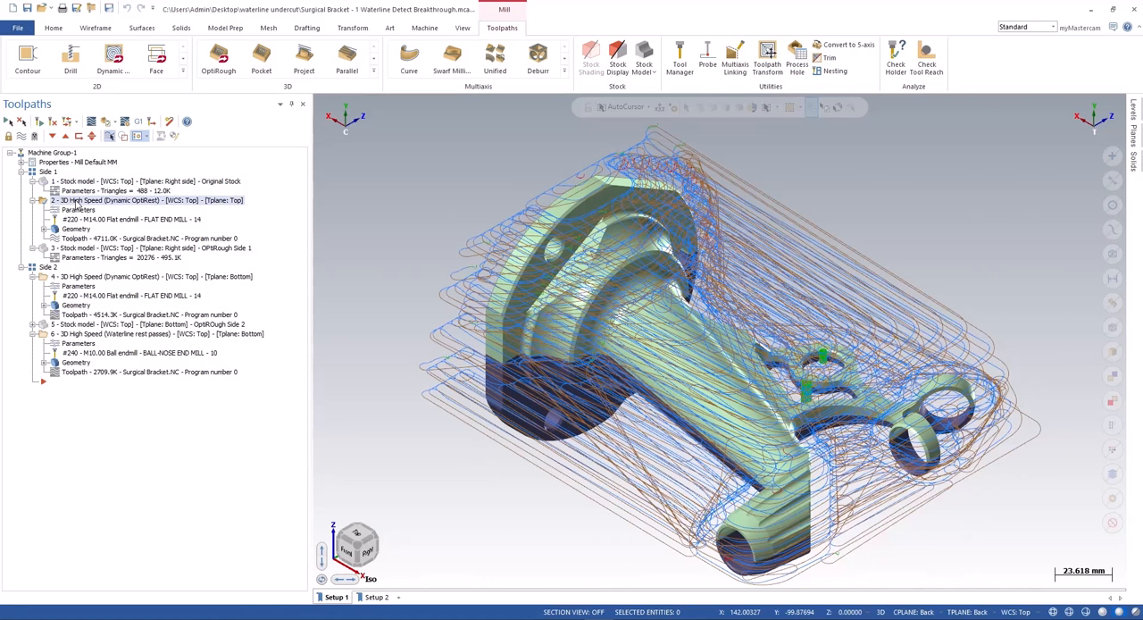
pyautogui.click(134, 247)
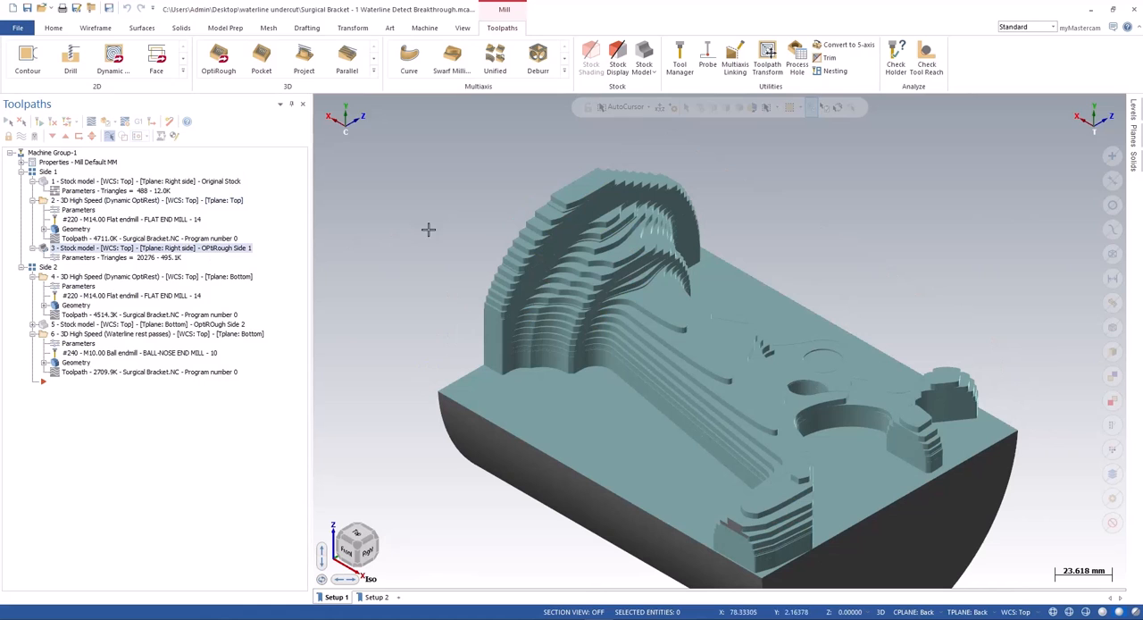
pyautogui.moveTo(489, 228)
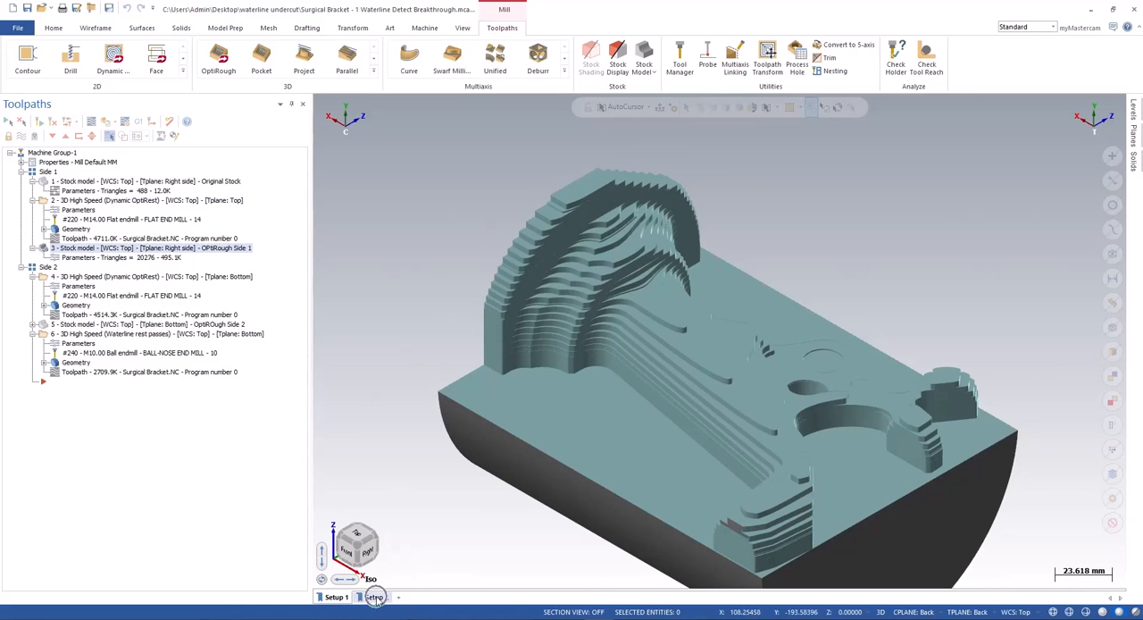
pyautogui.click(375, 597)
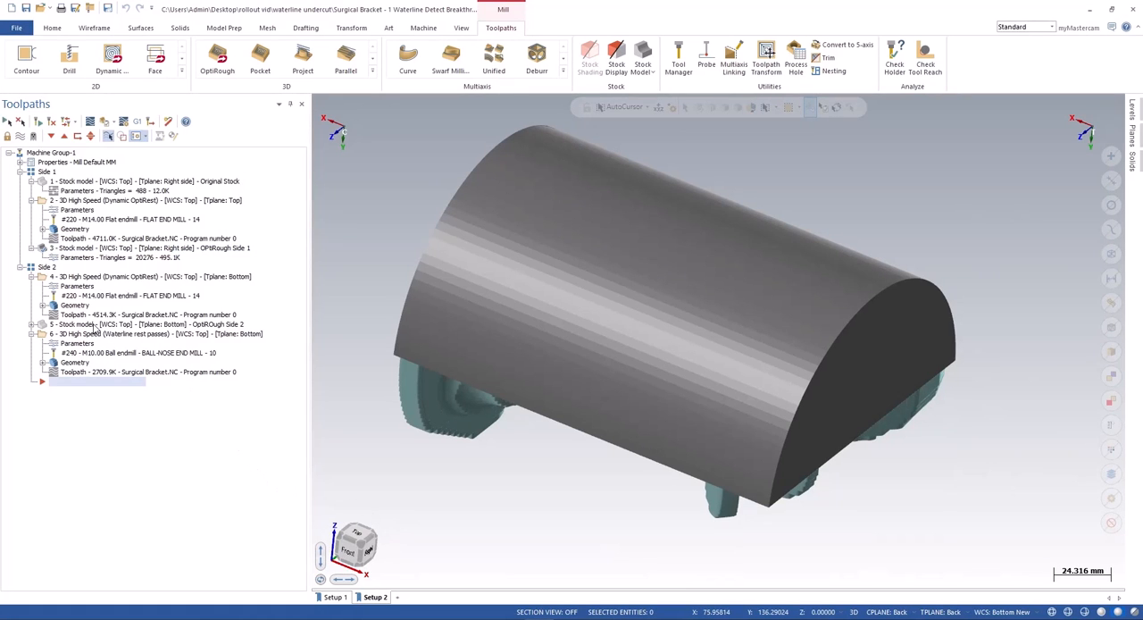
# Show the side 2 roughed stock model, then the waterline rest-pass toolpath (operation 6).
pyautogui.click(152, 323)
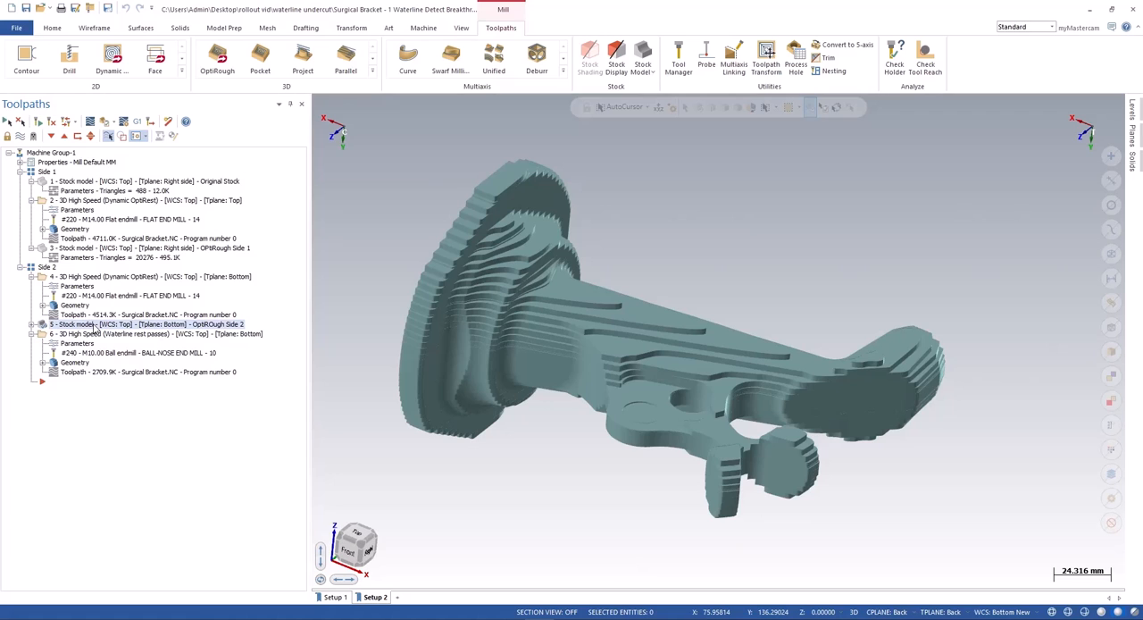
pyautogui.click(134, 333)
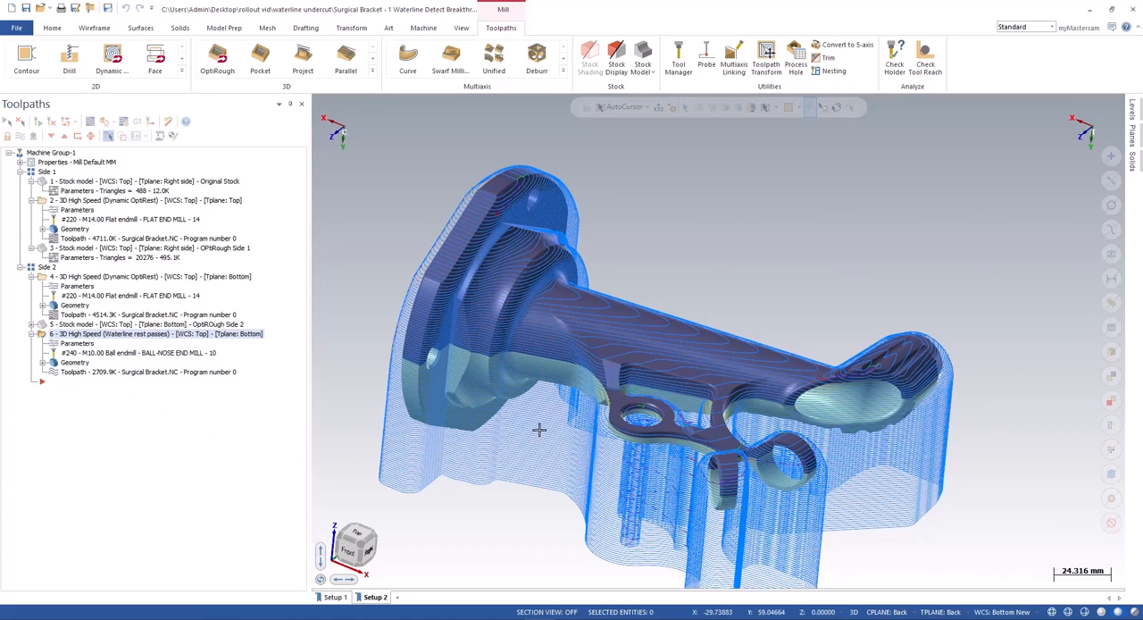
pyautogui.moveTo(536, 440)
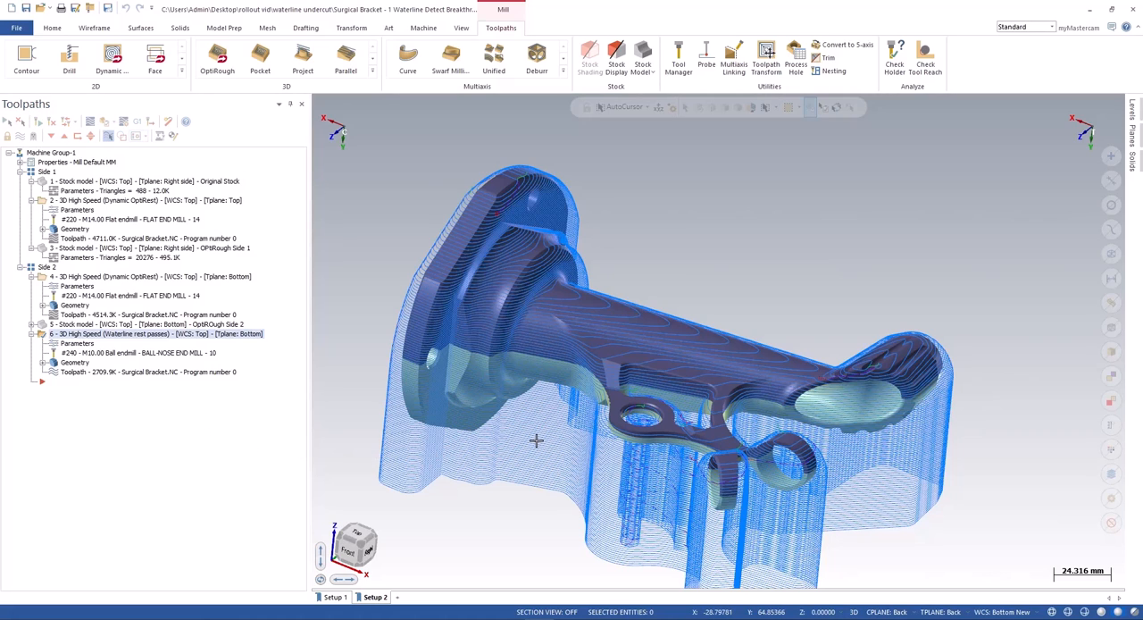
pyautogui.moveTo(543, 450)
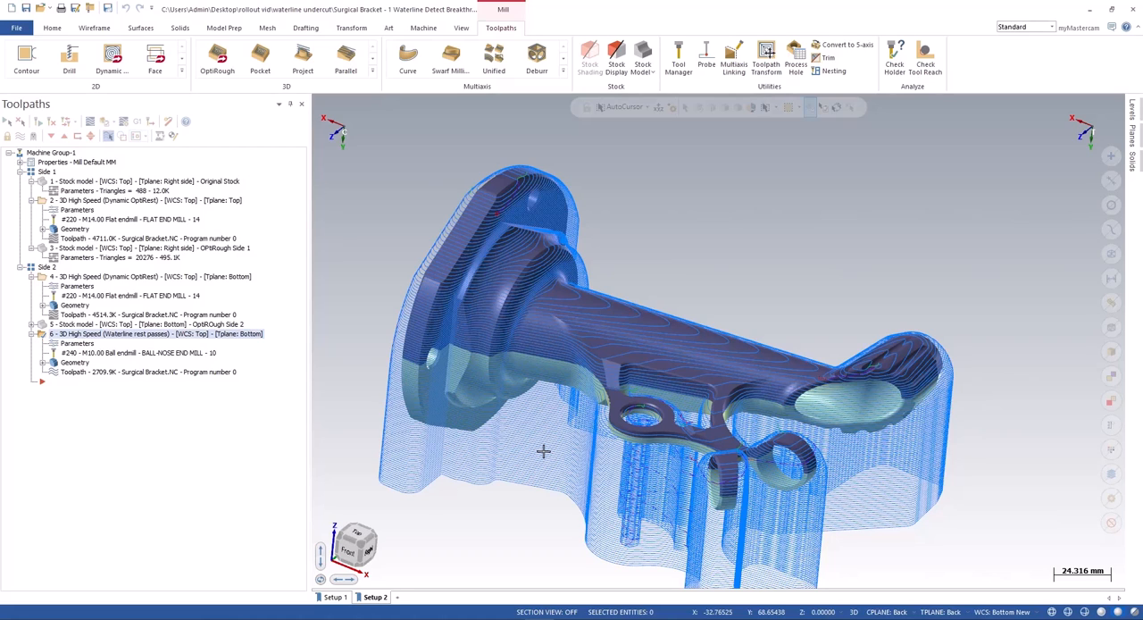
# Copy operation 6, the waterline rest passes, so the duplicate follows the original.
pyautogui.rightClick(157, 332)
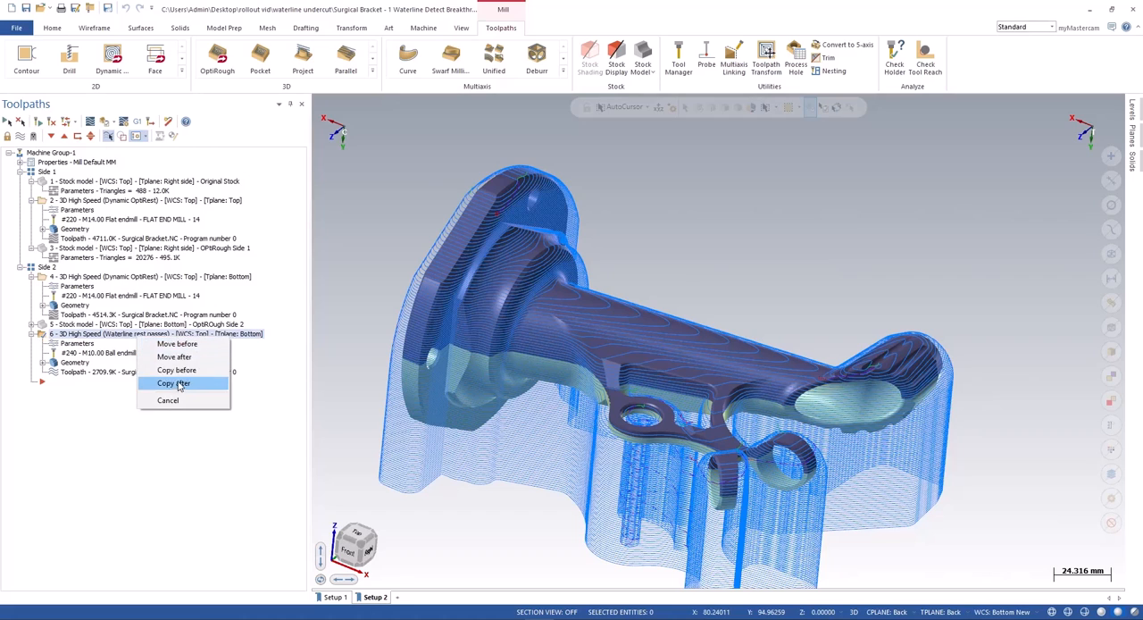
pyautogui.click(175, 382)
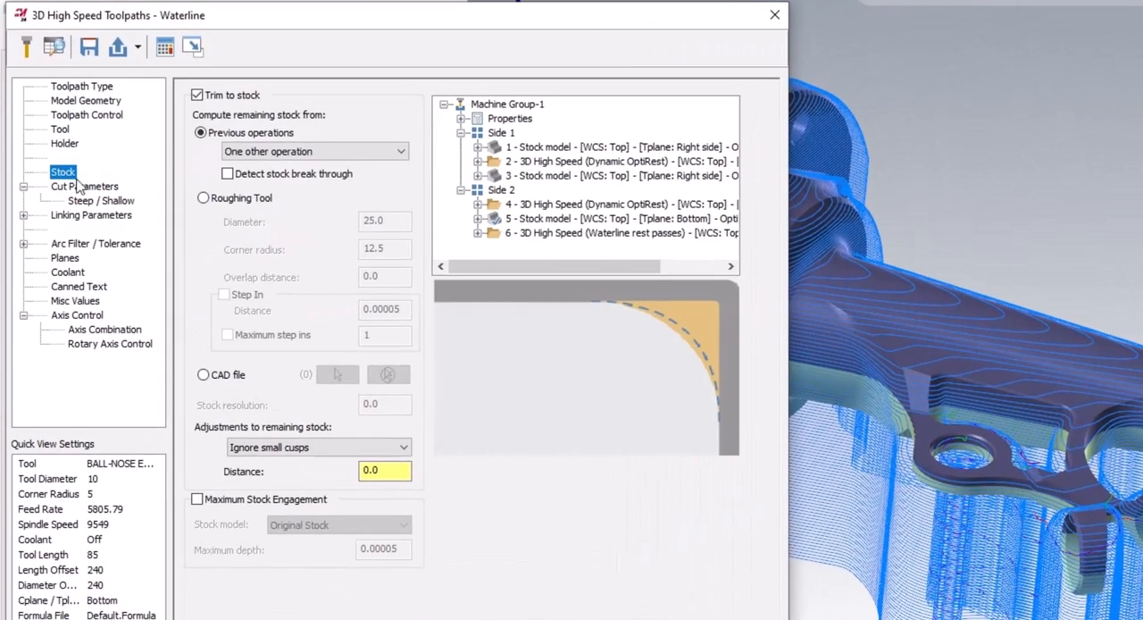
pyautogui.moveTo(300, 199)
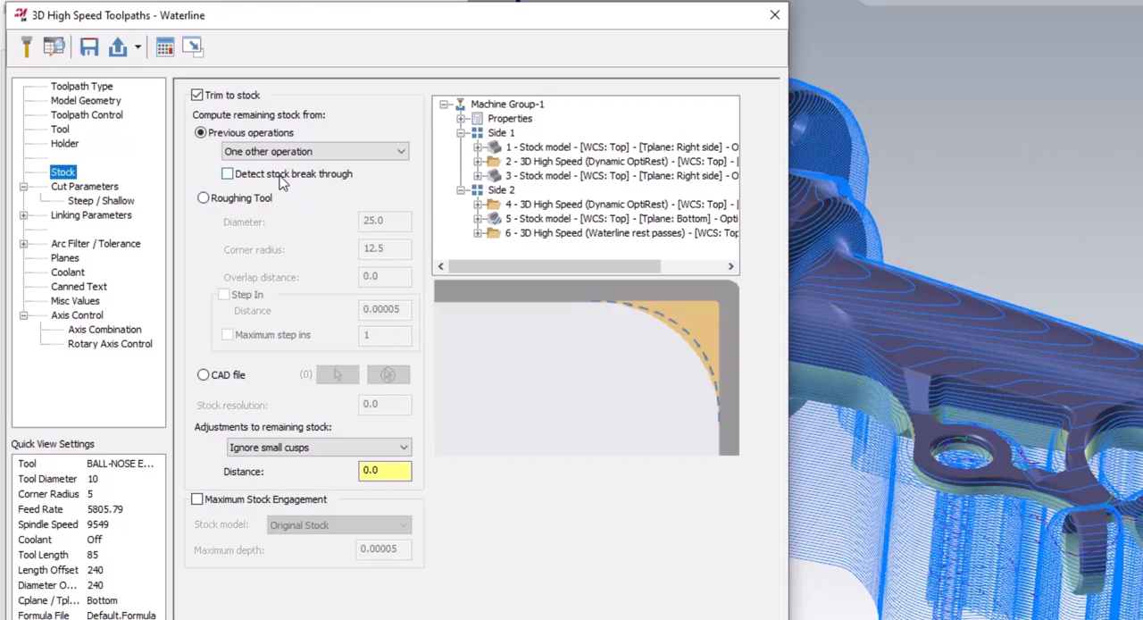
# Enable Detect stock break through on the copied waterline toolpath's Stock page.
pyautogui.click(227, 173)
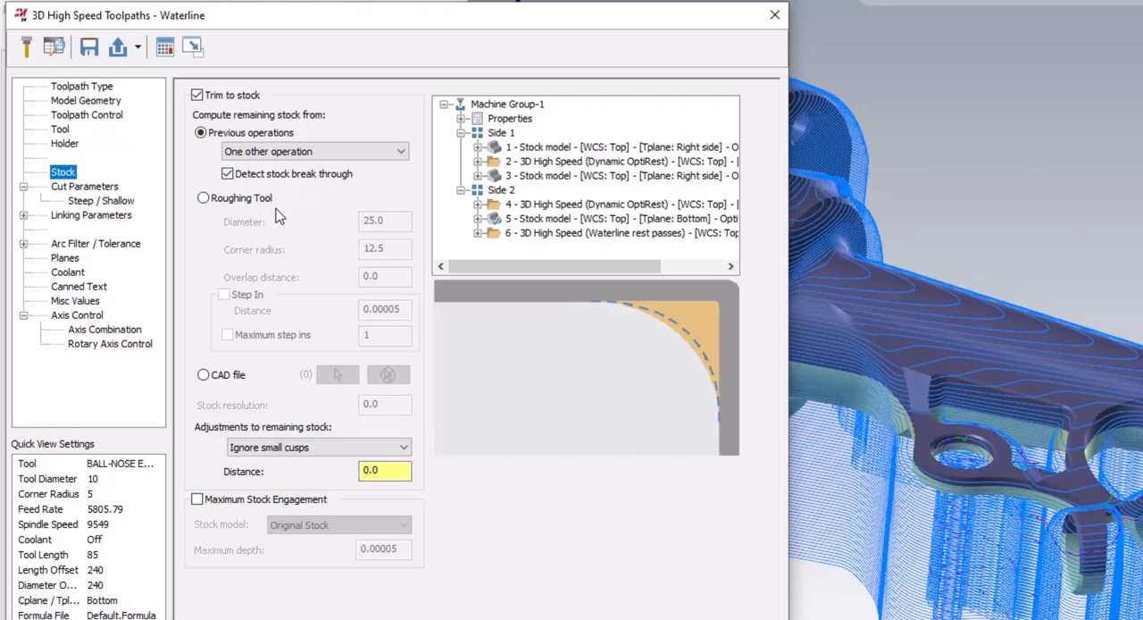
pyautogui.moveTo(278, 240)
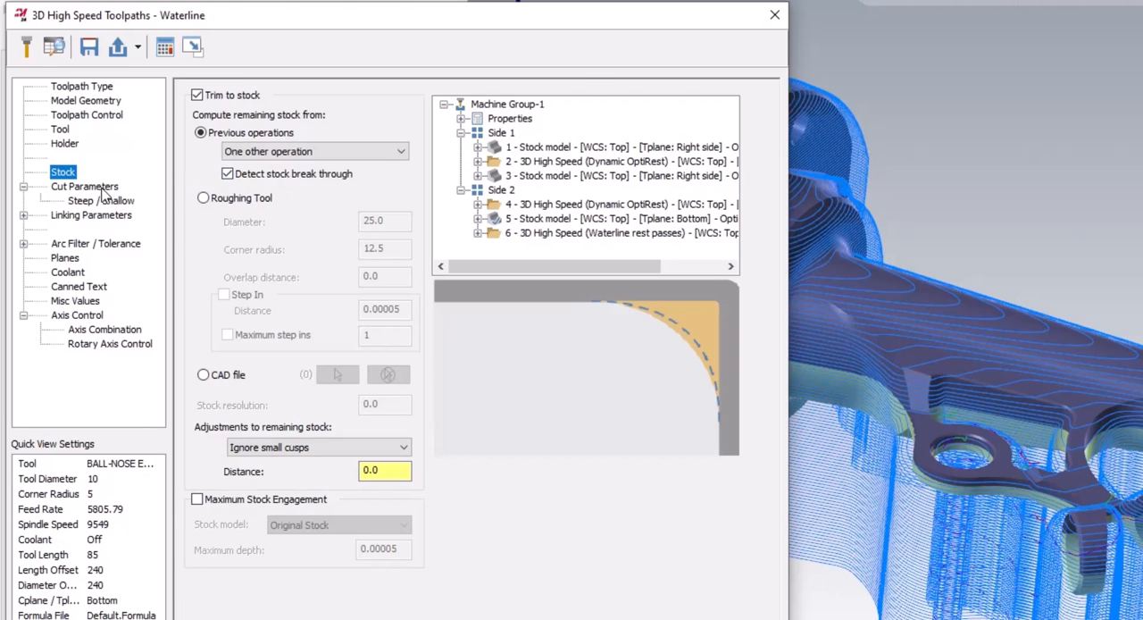
# Enable Add cuts and Allow partial cuts in the copied waterline's Cut Parameters.
pyautogui.click(84, 186)
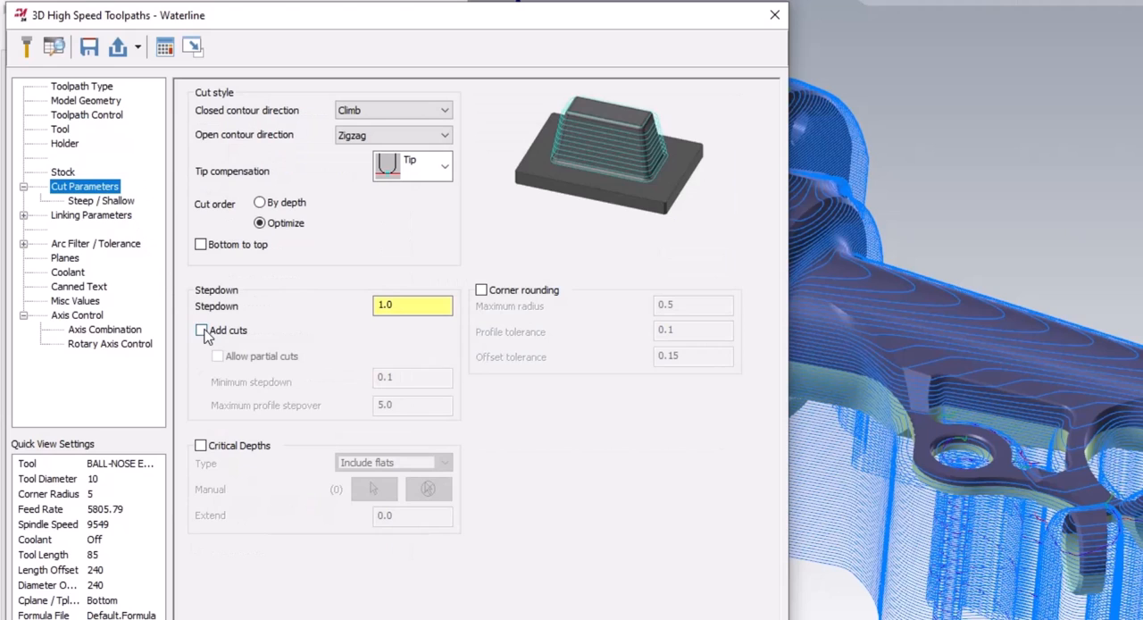
pyautogui.click(200, 328)
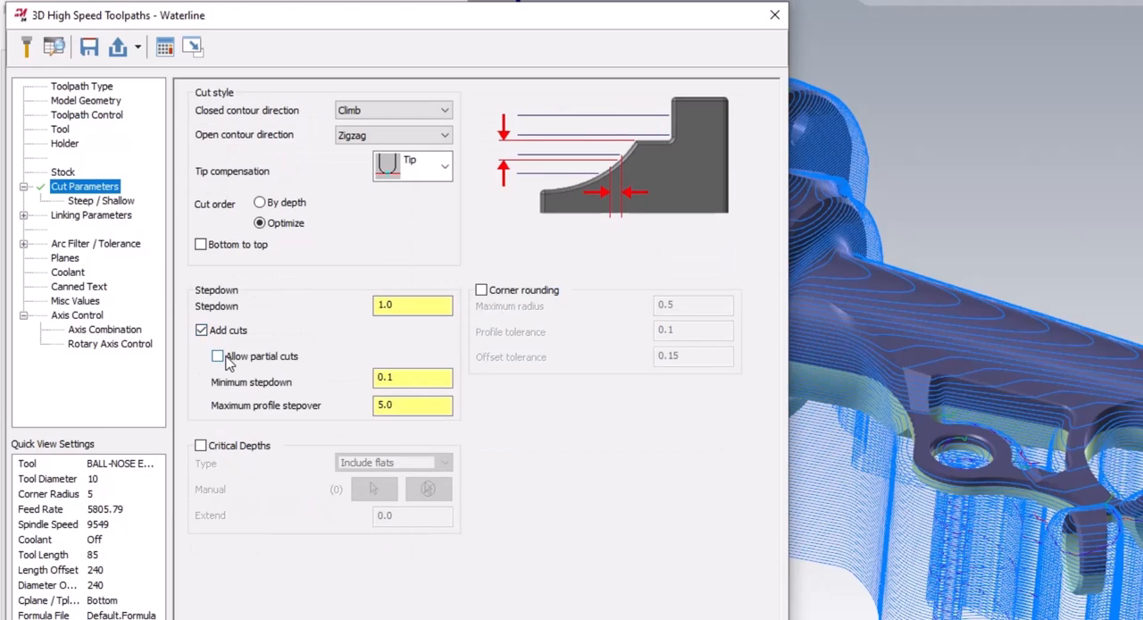
pyautogui.click(218, 357)
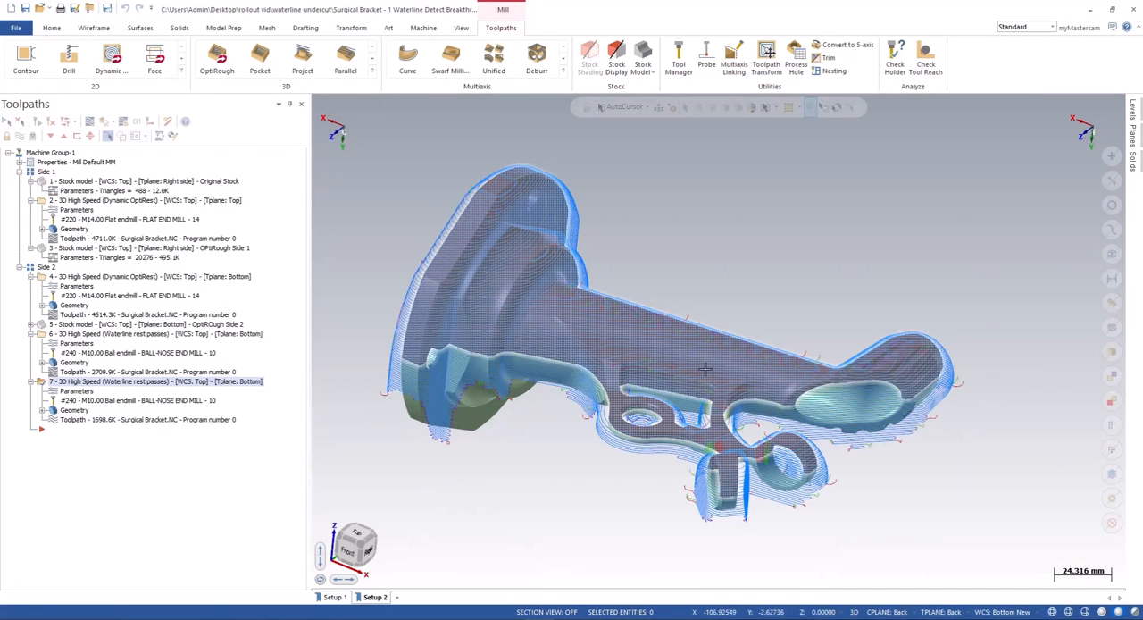
# Zoom in on the regenerated waterline copy's added passes over the bracket.
pyautogui.moveTo(706, 371); pyautogui.dragTo(682, 339)
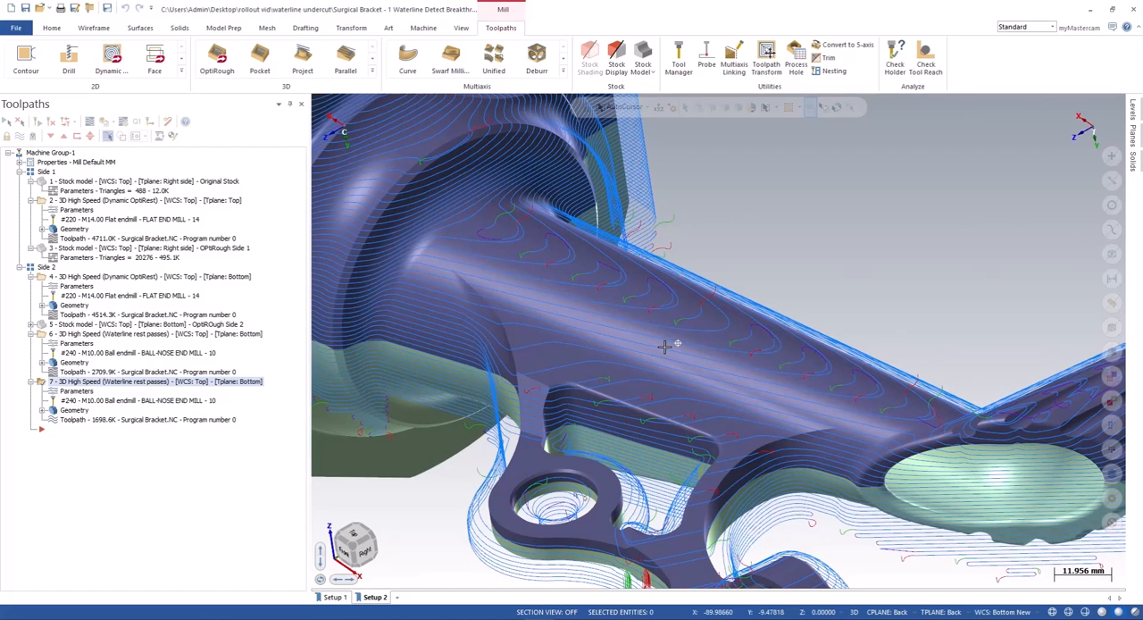
# Zoom out and orbit the bracket to inspect the new waterline toolpath from another angle.
pyautogui.moveTo(664, 343); pyautogui.dragTo(658, 343)
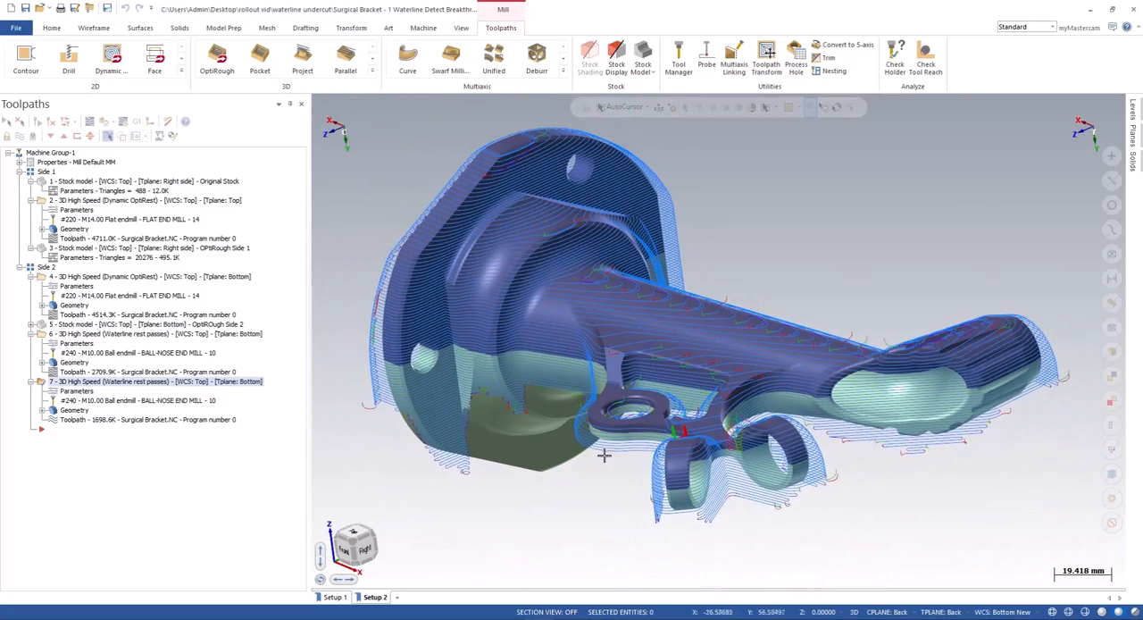
pyautogui.moveTo(596, 514)
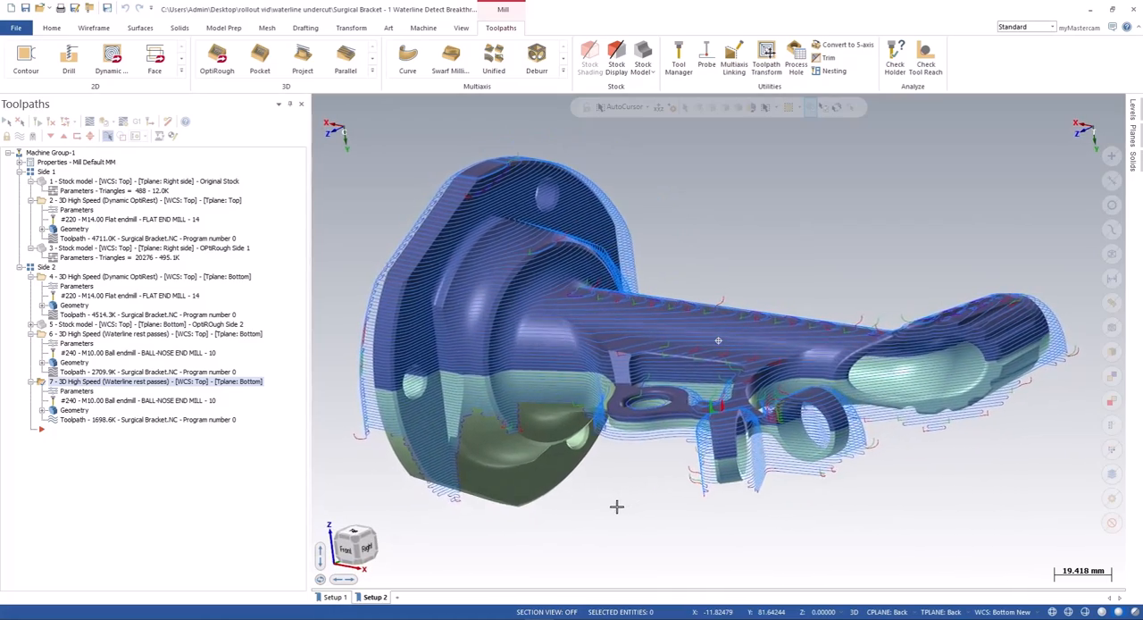
pyautogui.moveTo(618, 507); pyautogui.dragTo(415, 529)
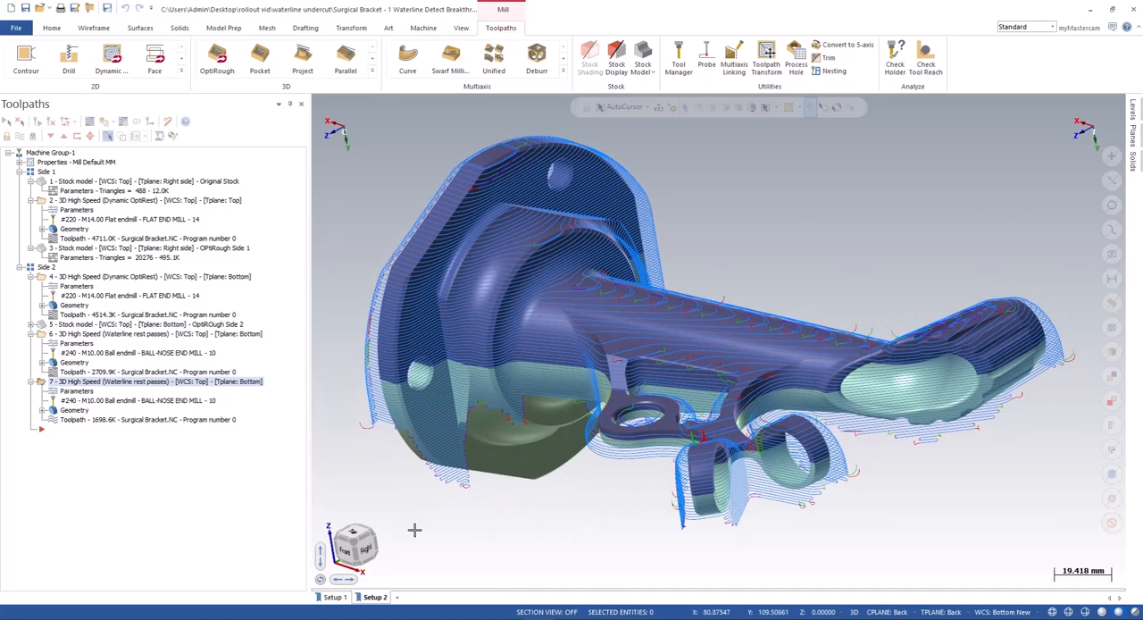